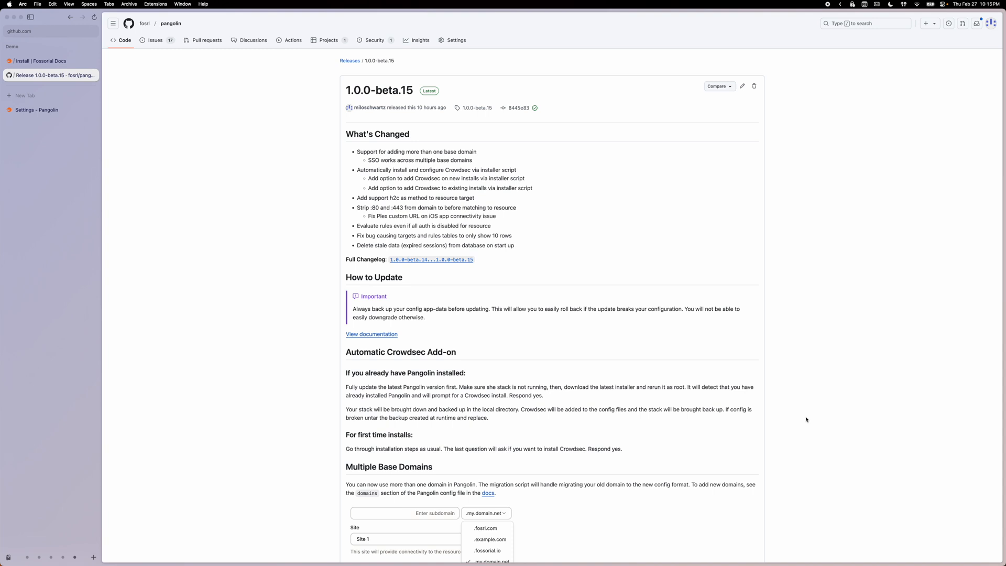
pyautogui.moveTo(275, 272)
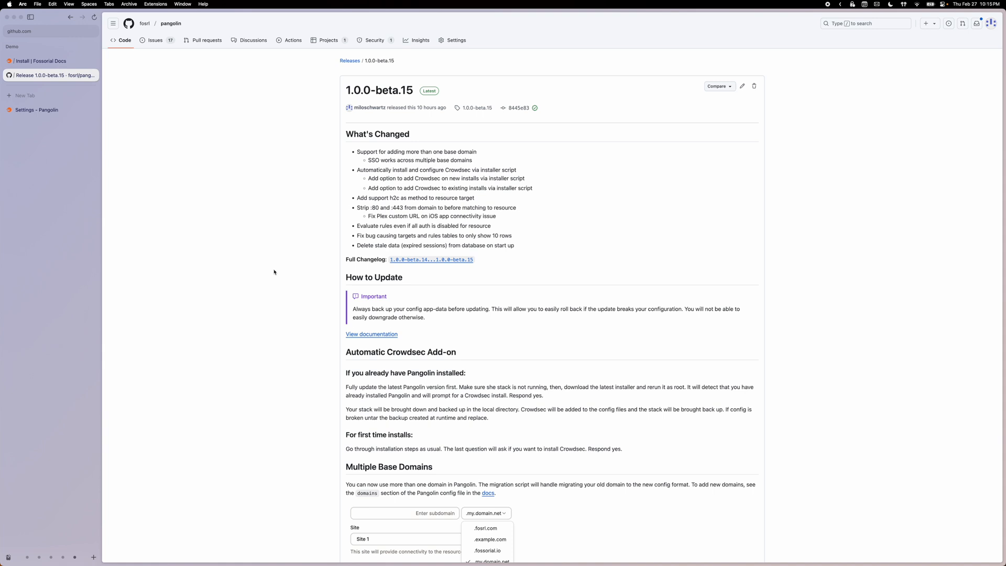
# - Leave the beta.15 release notes for the demo server's terminal session
pyautogui.click(37, 110)
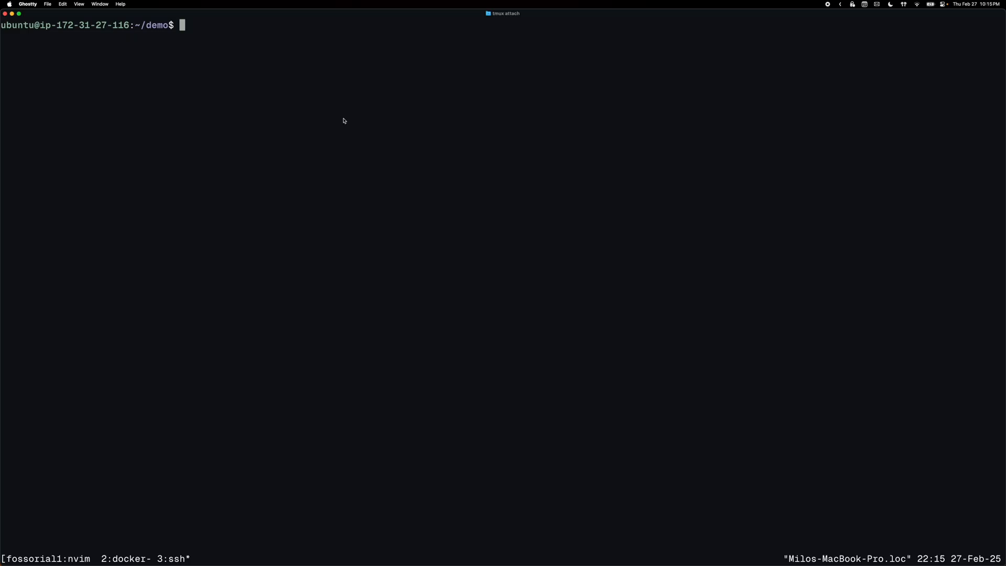
# - List Docker containers with 'sudo docker ps', confirming traefik, gerbil and pangolin are running
pyautogui.write('sudo docker p')
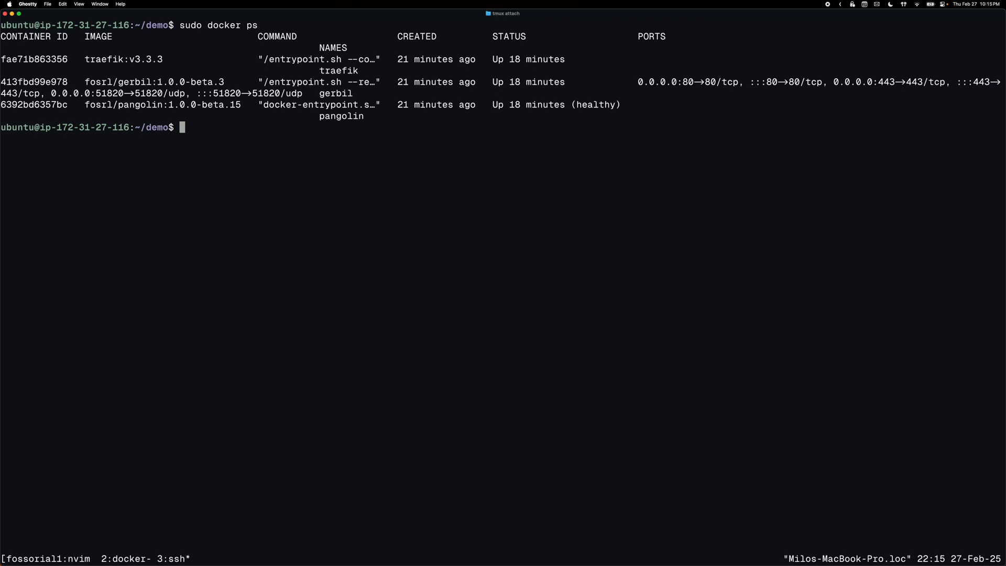
pyautogui.write('sudo docker com')
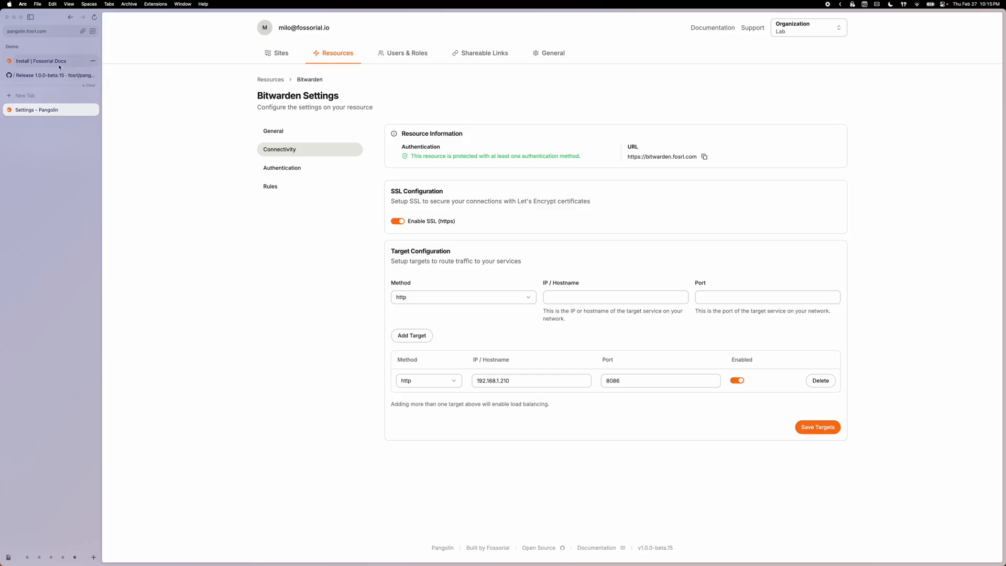
# - Return from the Bitwarden resource connectivity page to the terminal with the stack down
pyautogui.click(44, 61)
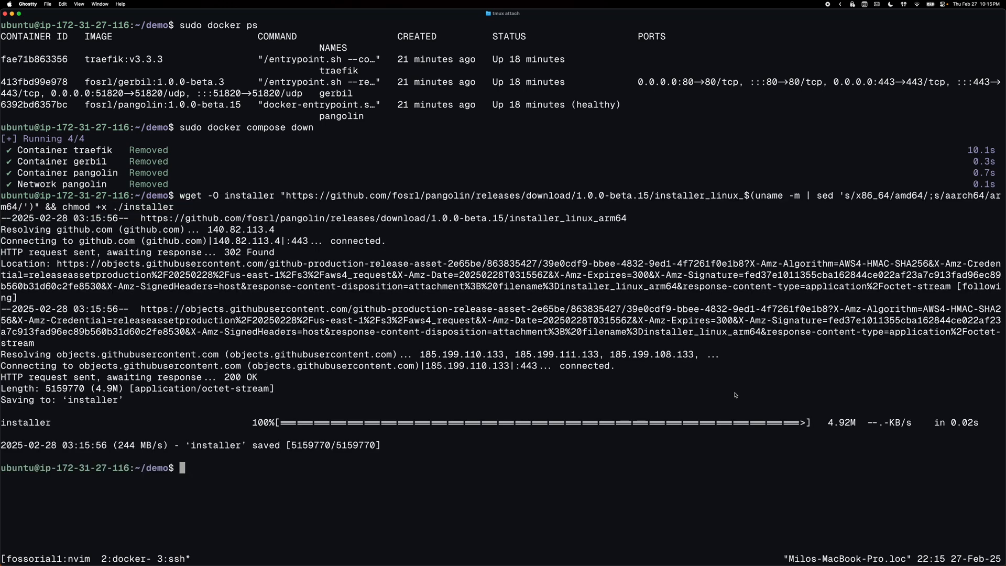
# - Run 'sudo ./installer', accepting Crowdsec and the detected domain, email and Badger values
pyautogui.write('sudo ./i')
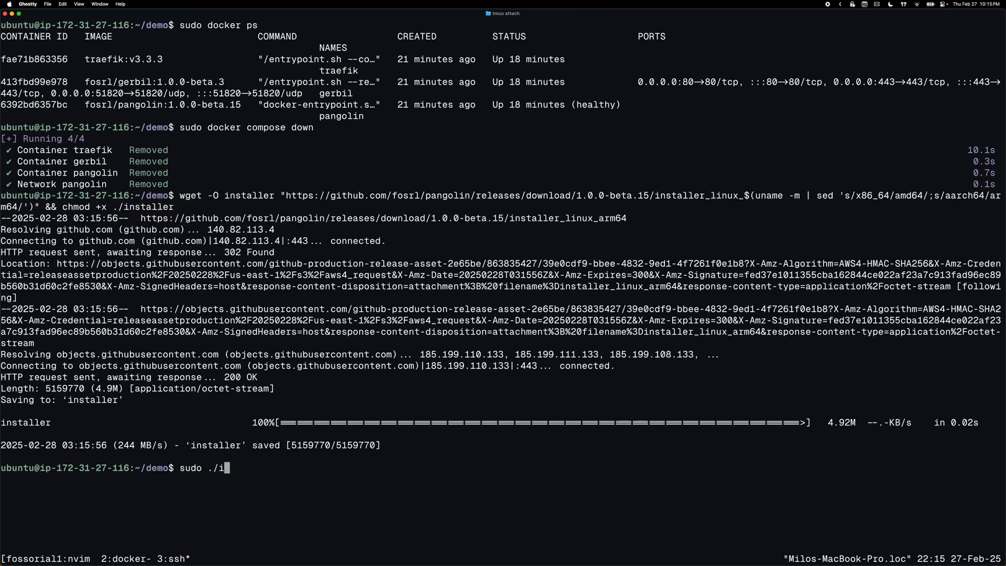
pyautogui.press('Enter')
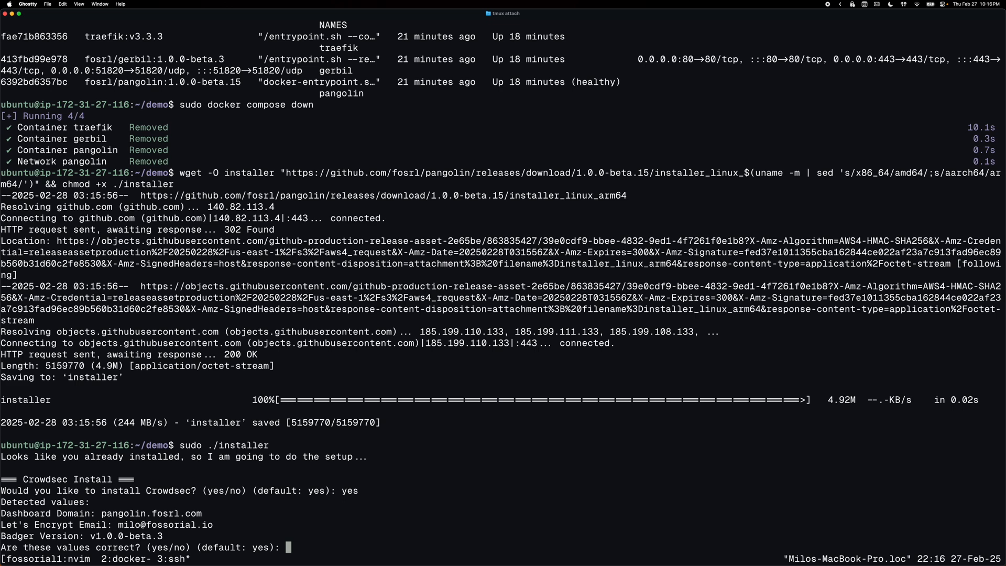
pyautogui.write('yes')
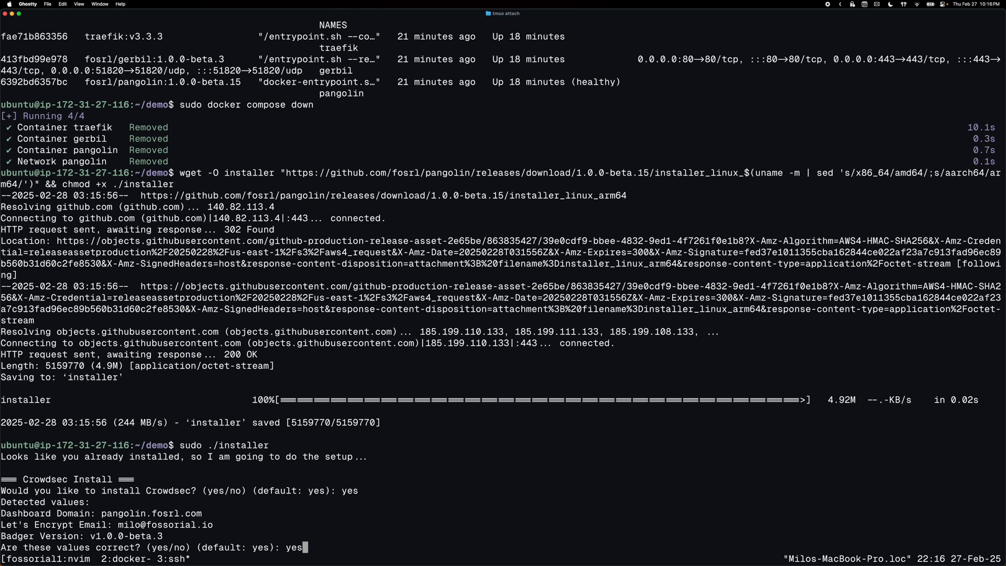
pyautogui.press('Enter')
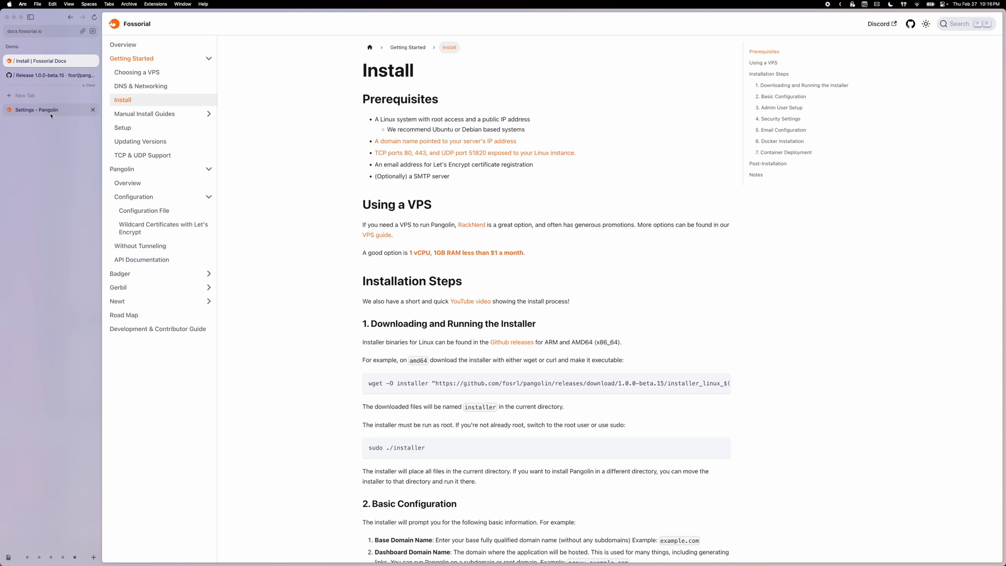
# - Return to the Pangolin Bitwarden resource settings showing SSL and the 192.168.1.210:8086 target
pyautogui.click(35, 110)
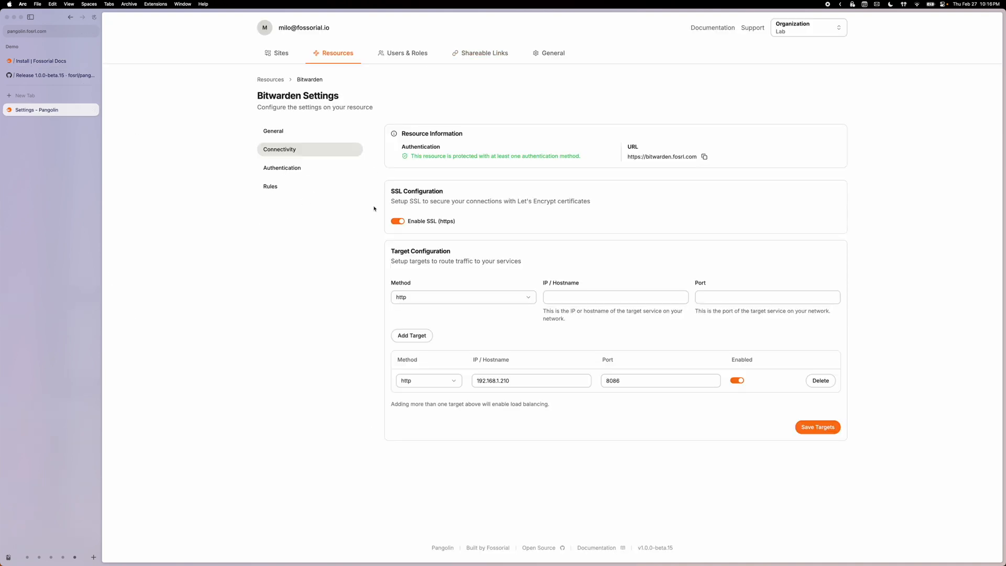
pyautogui.moveTo(589, 177)
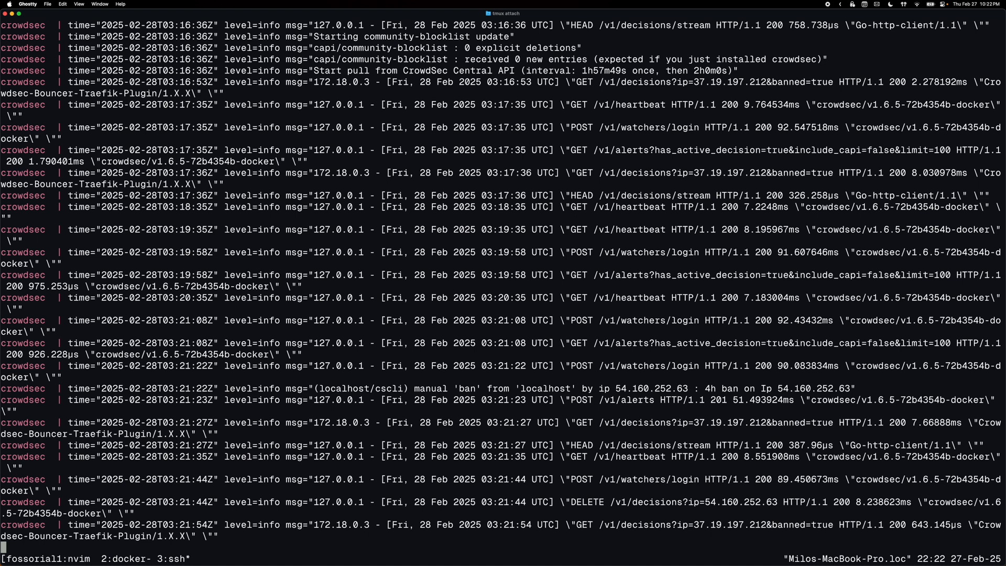
# - Review the Crowdsec container logs showing bouncer decision checks and the manual 4h ban
pyautogui.scroll(-3)
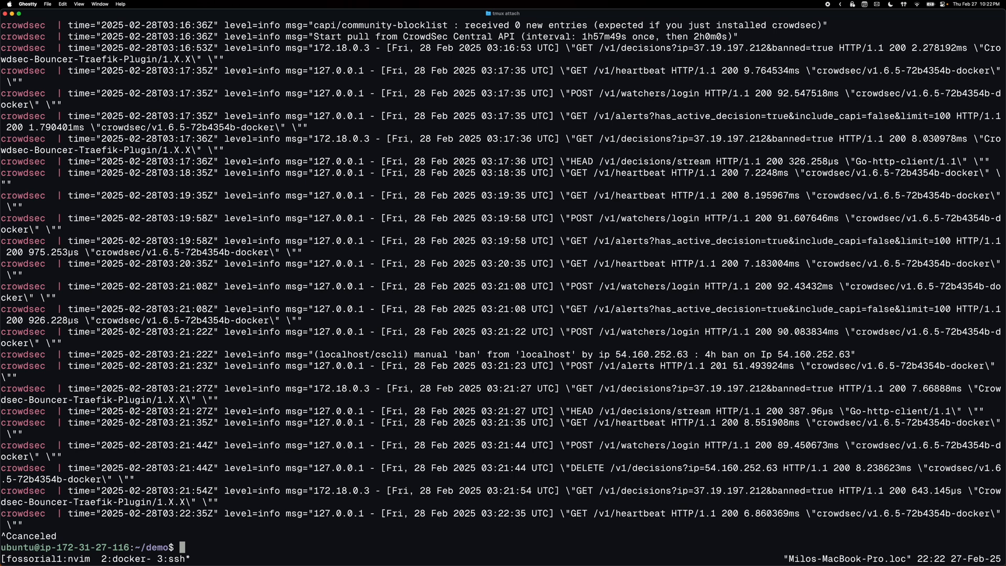
# - Enter the crowdsec container shell and list decisions, confirming none are active
pyautogui.write('sudo')
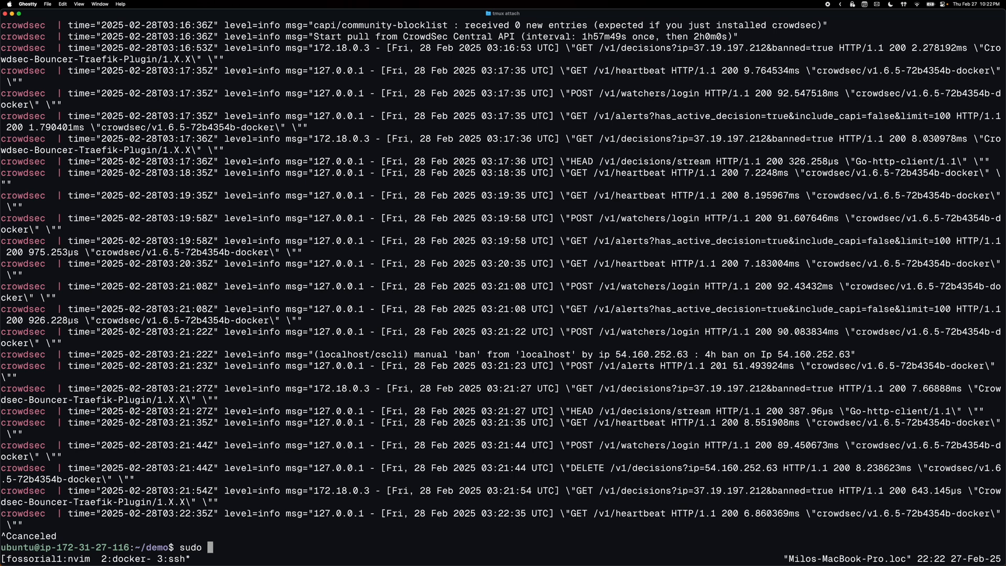
pyautogui.write('docker exec -it')
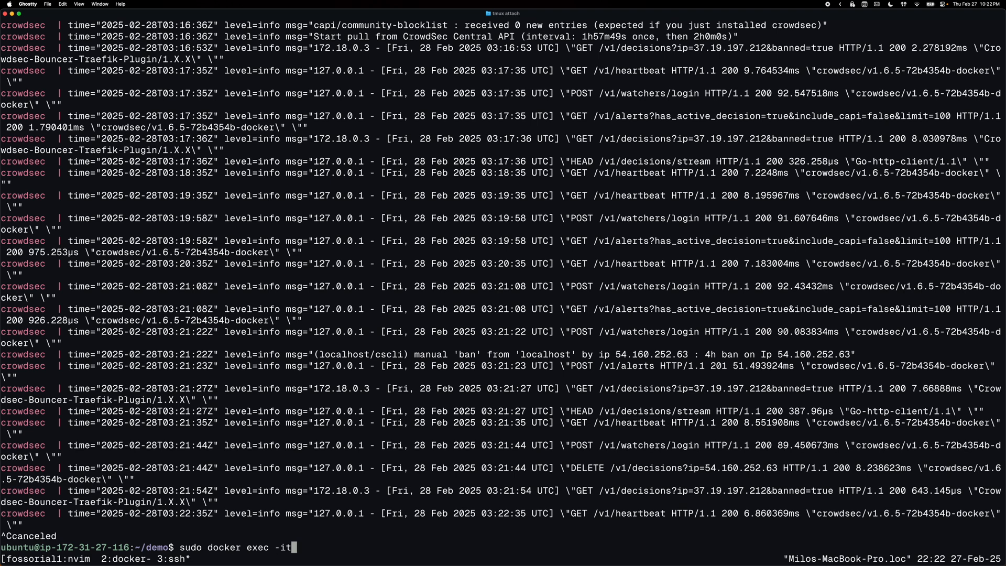
pyautogui.write('crowdsec bash')
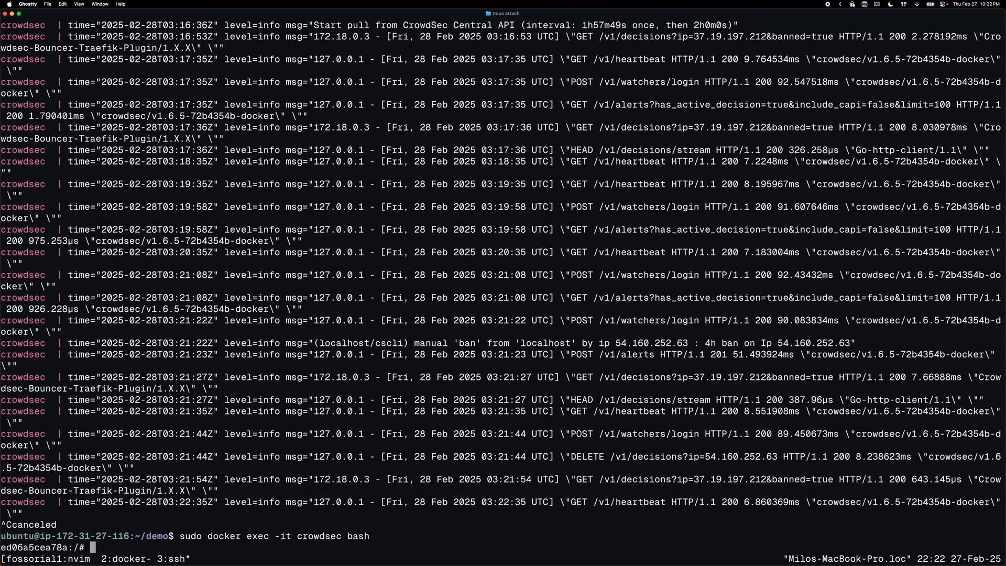
pyautogui.write('c')
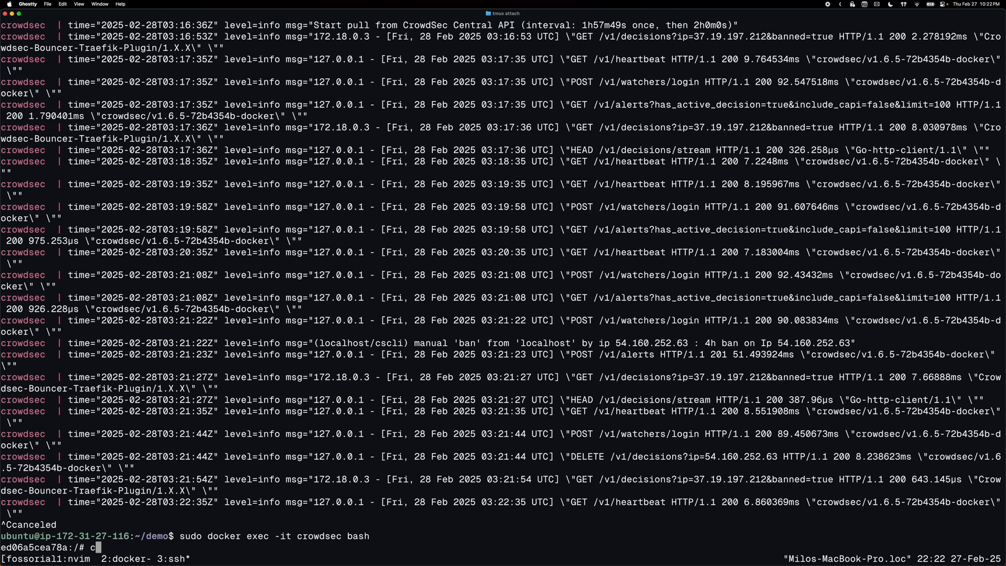
pyautogui.write('scli decisions list')
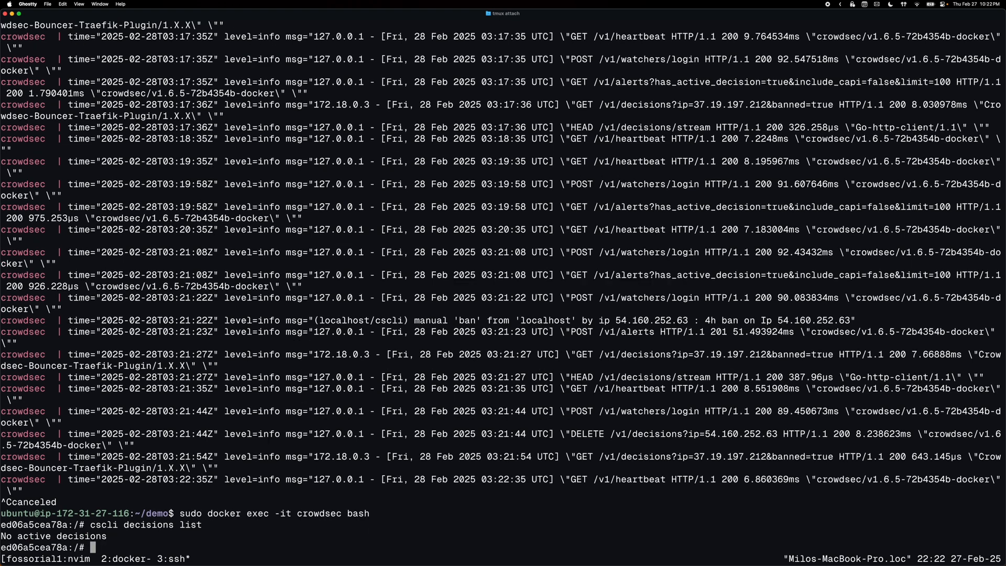
pyautogui.write('cscli decisions')
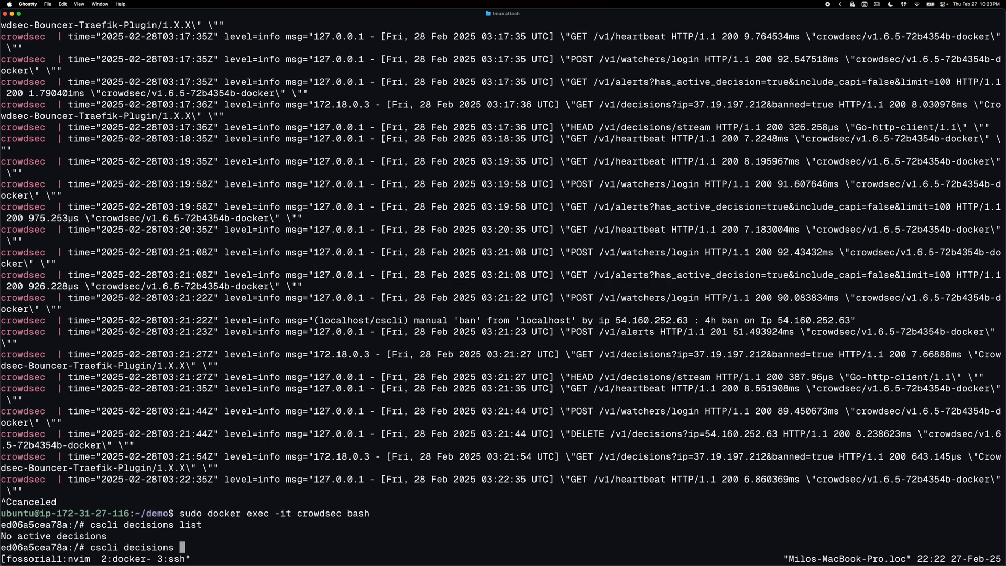
# - Ban IP 37.19.197.212 with cscli decisions add, then begin its delete command
pyautogui.write('add --ip')
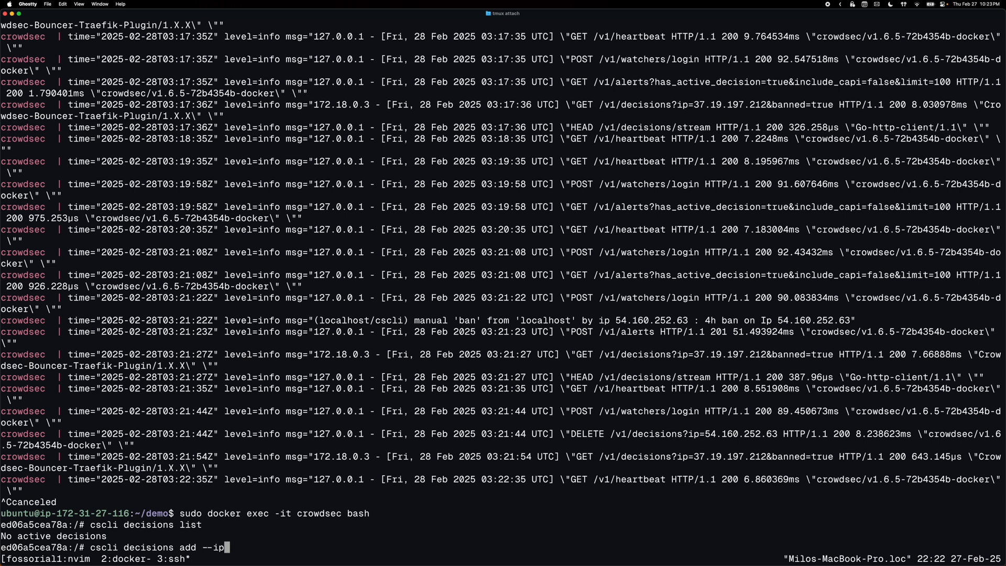
pyautogui.write('37.19.197.212')
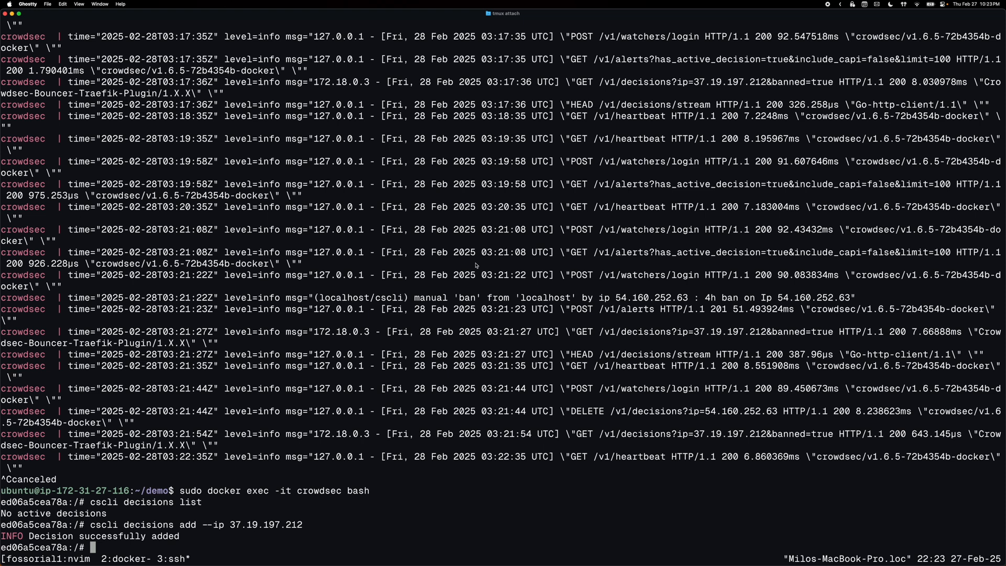
pyautogui.write('cscli decisions add --ip 37.19.197.212')
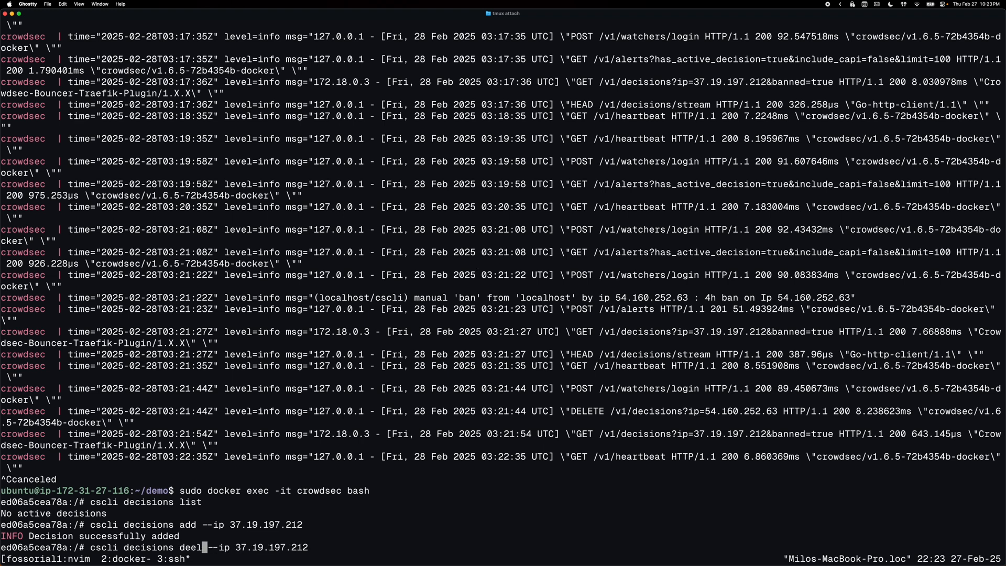
pyautogui.write('te')
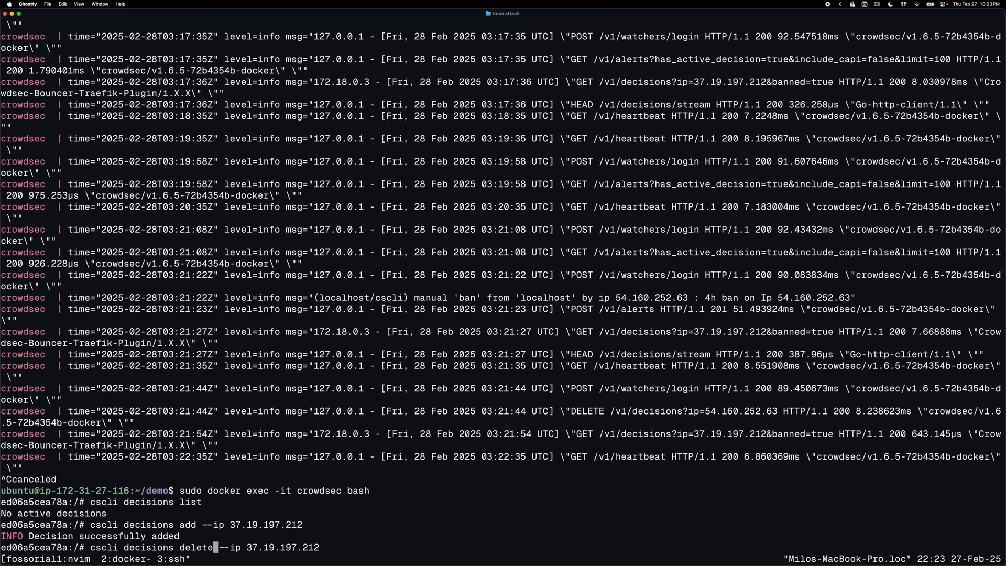